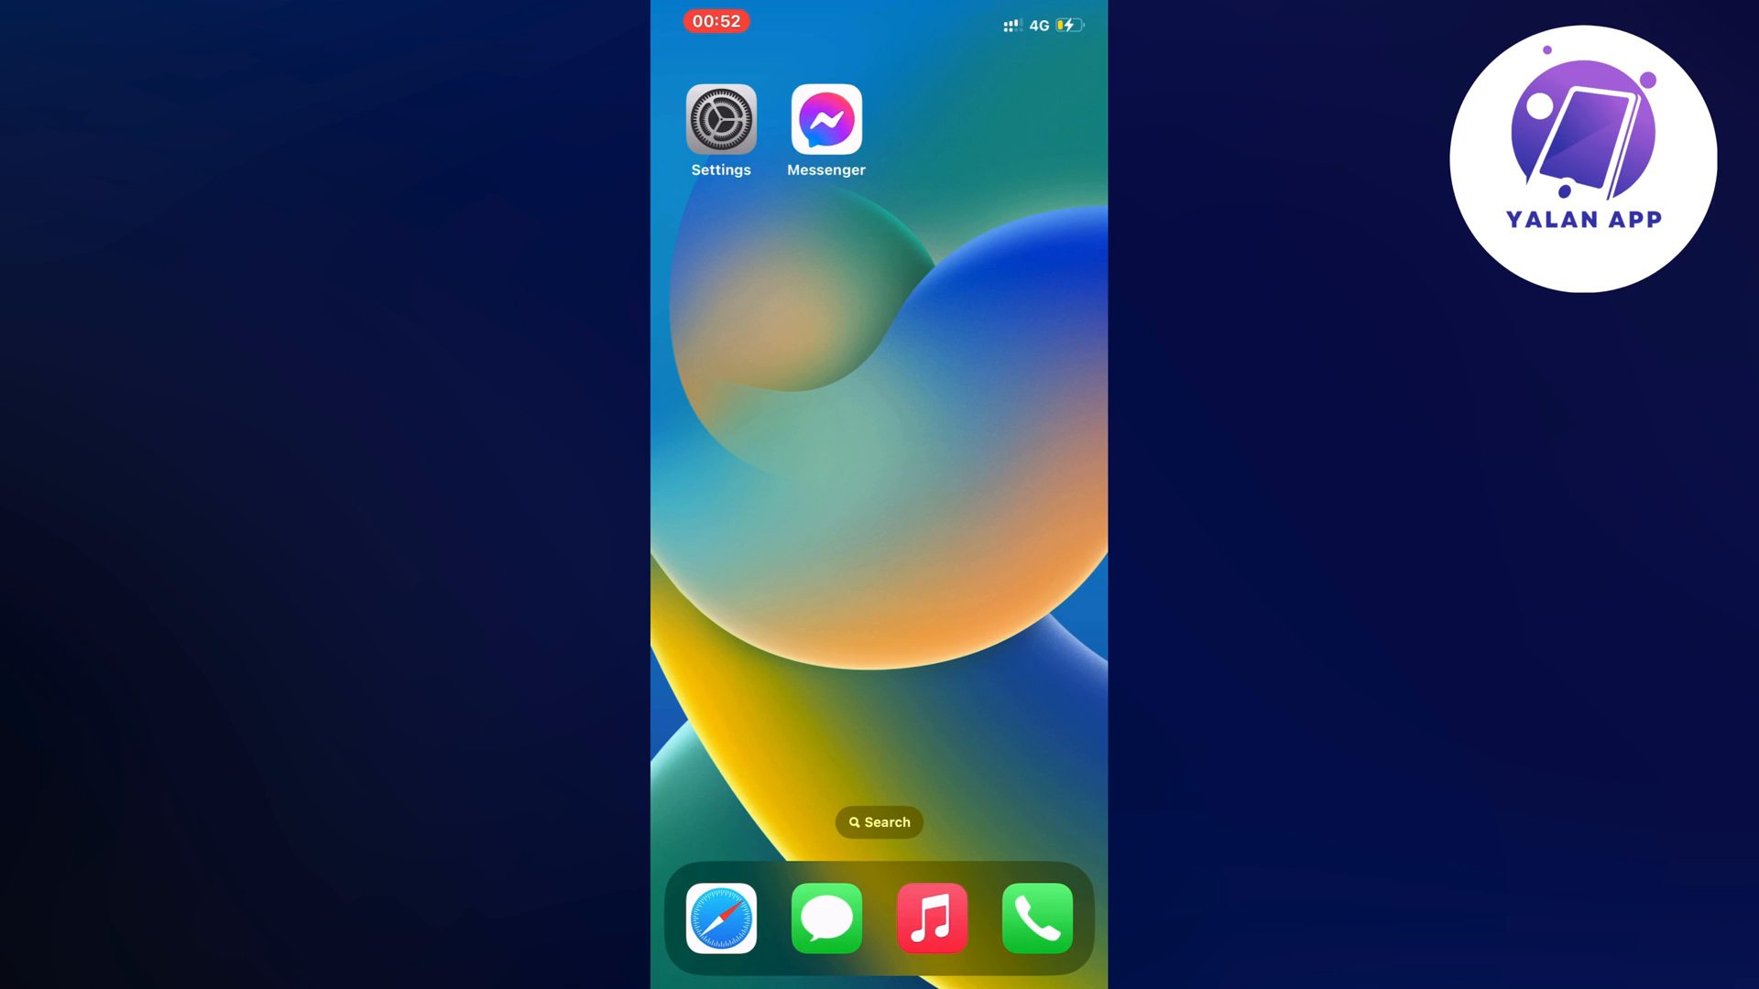
- Launch Settings from the home screen and scroll the main list down past Notifications
left_click(720, 119)
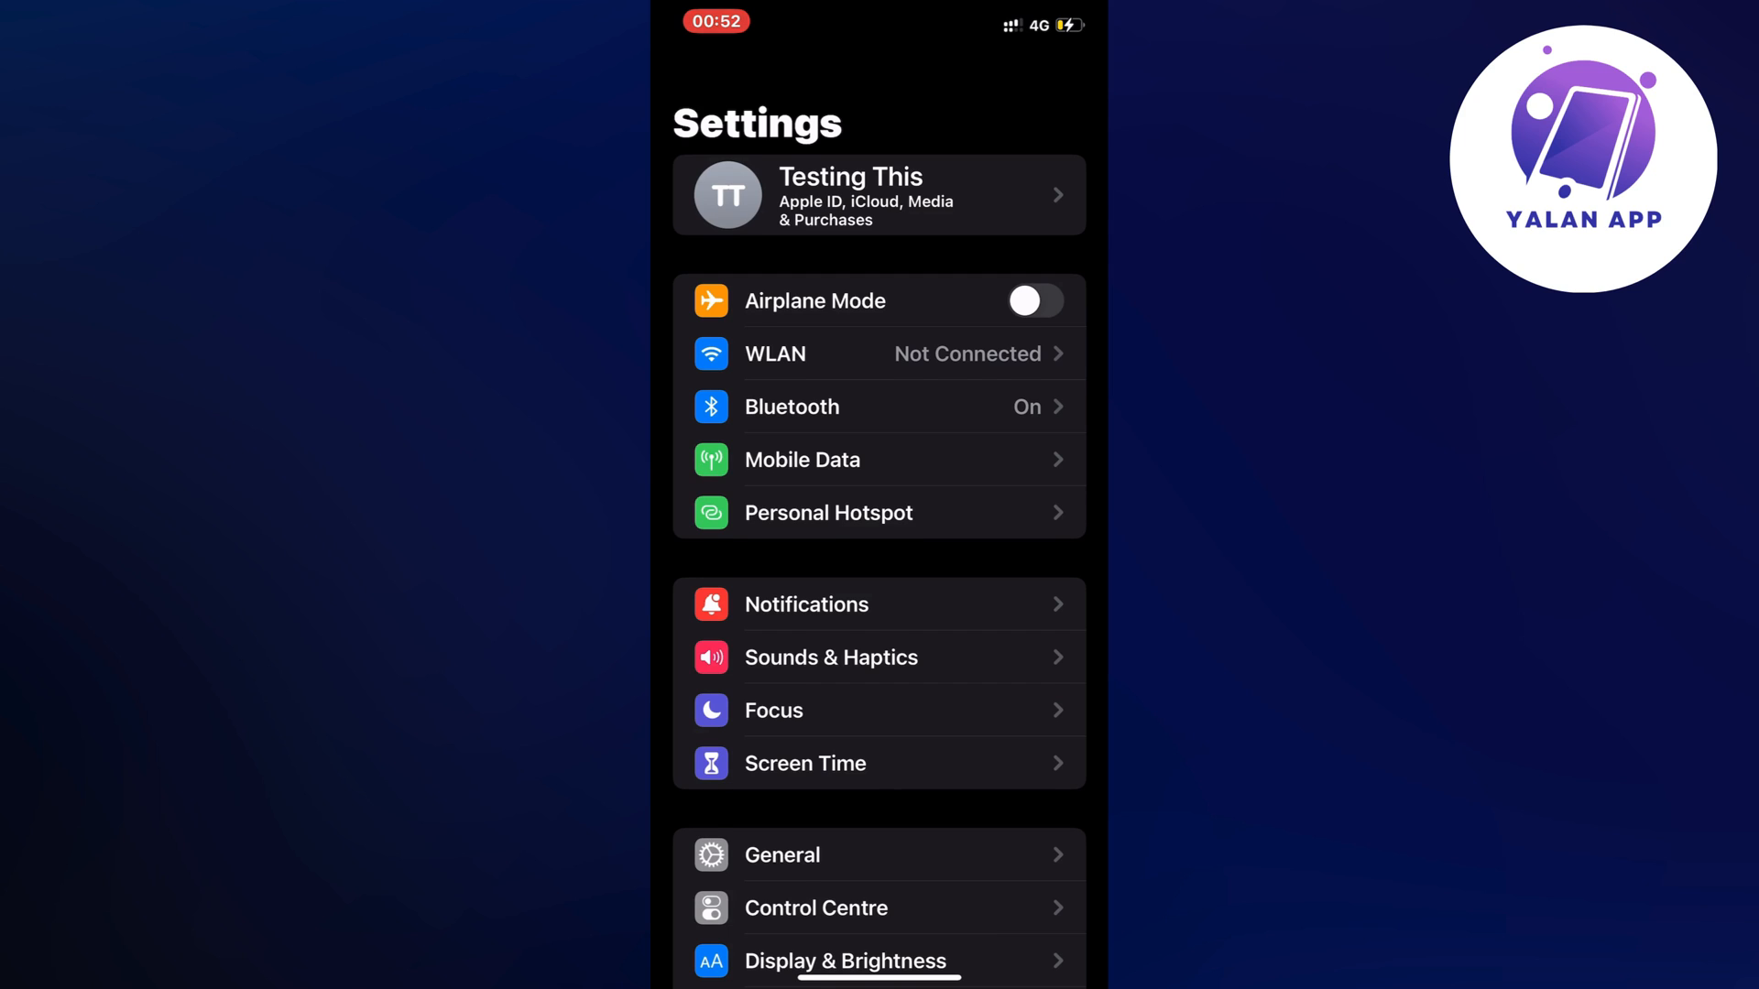
scroll("down", 3)
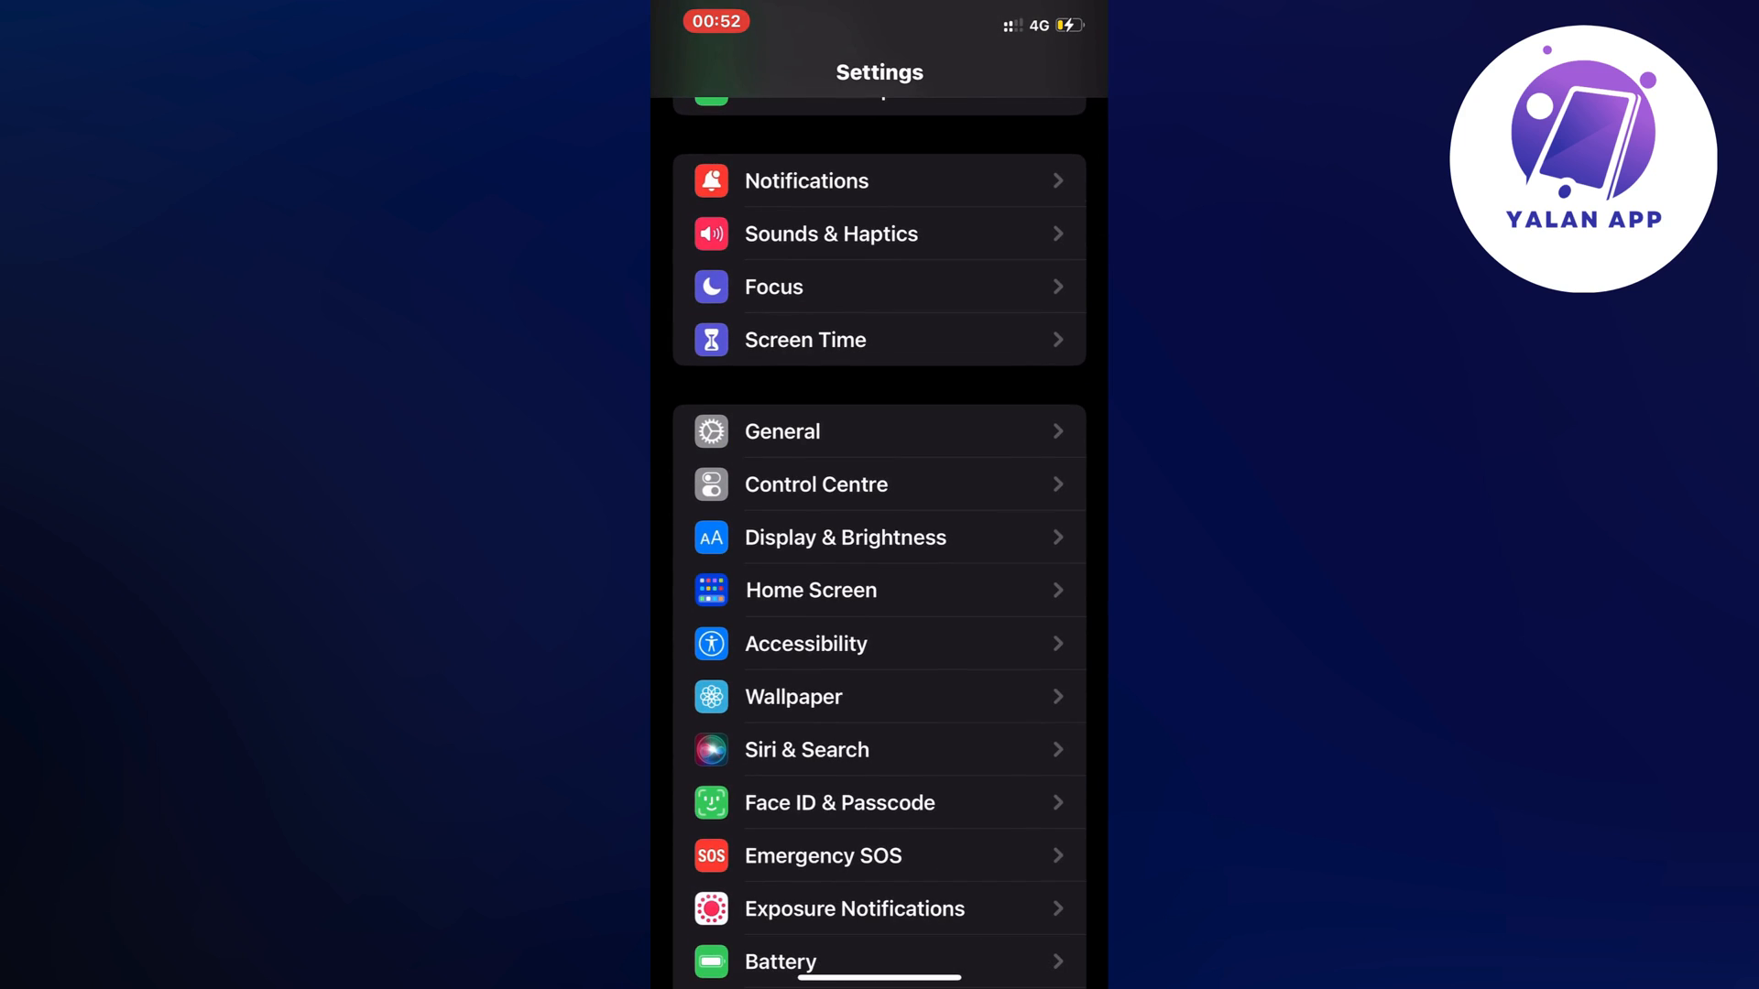
- Go into General and bring up the iPhone Storage overview with per-app sizes
left_click(782, 431)
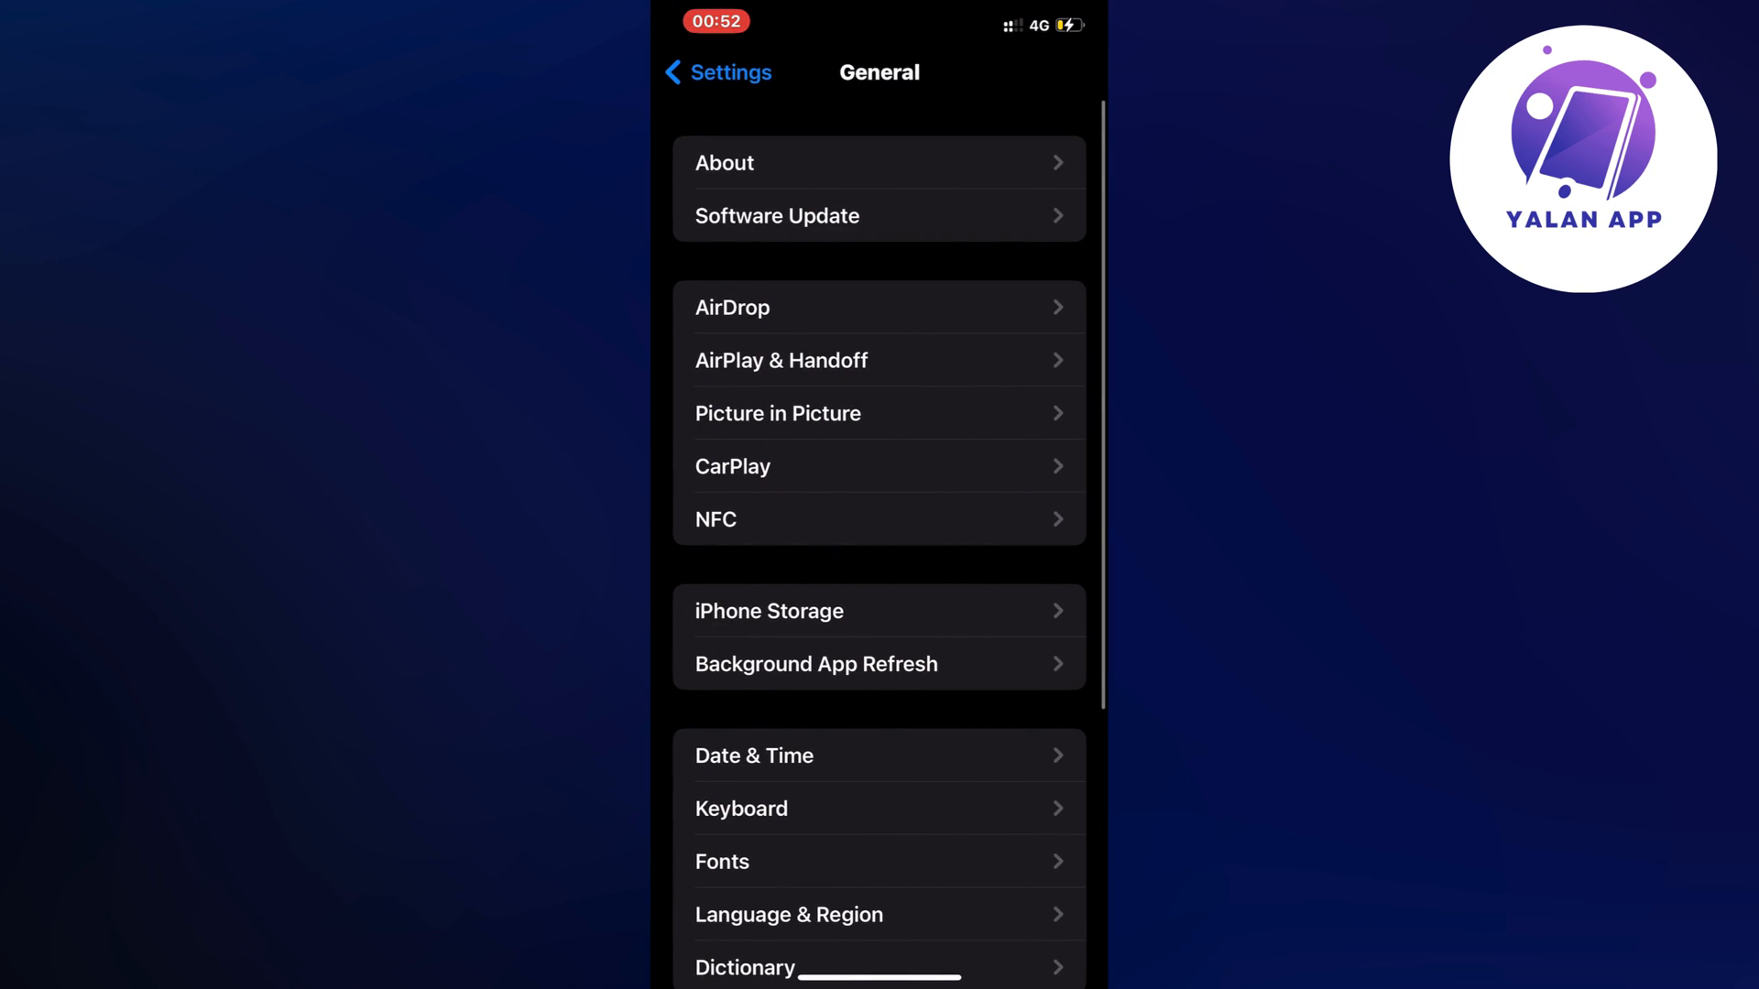
scroll("down", 3)
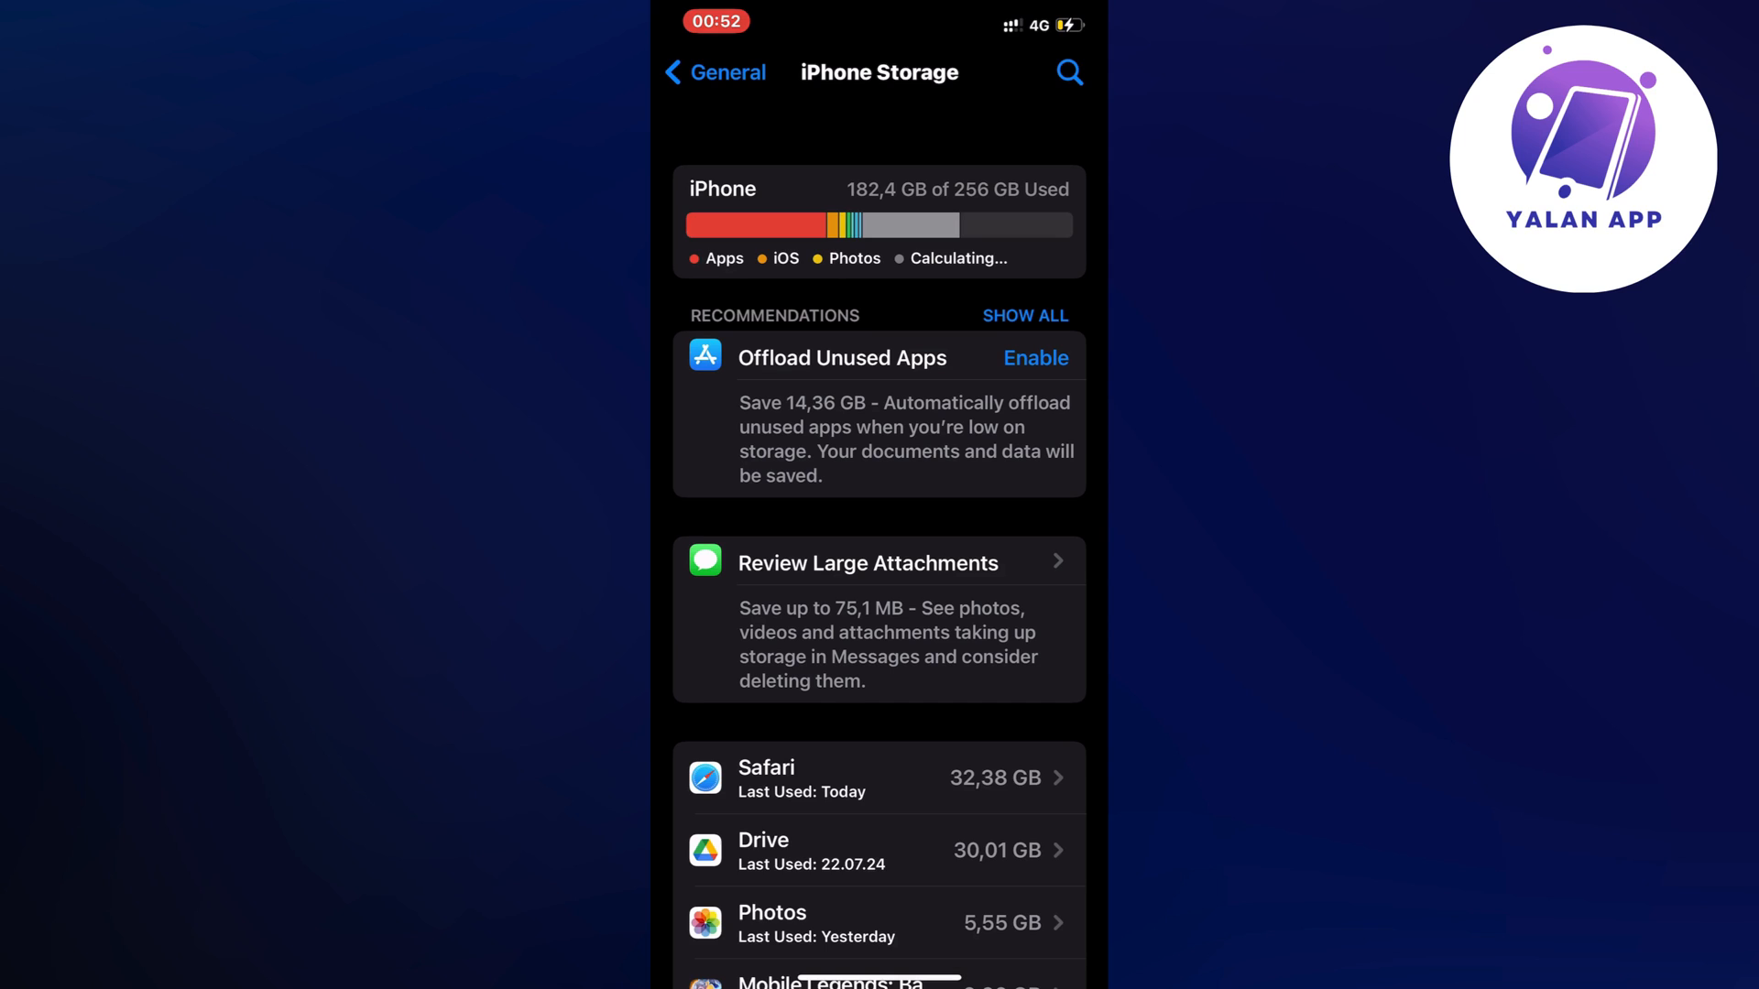
scroll("down", 3)
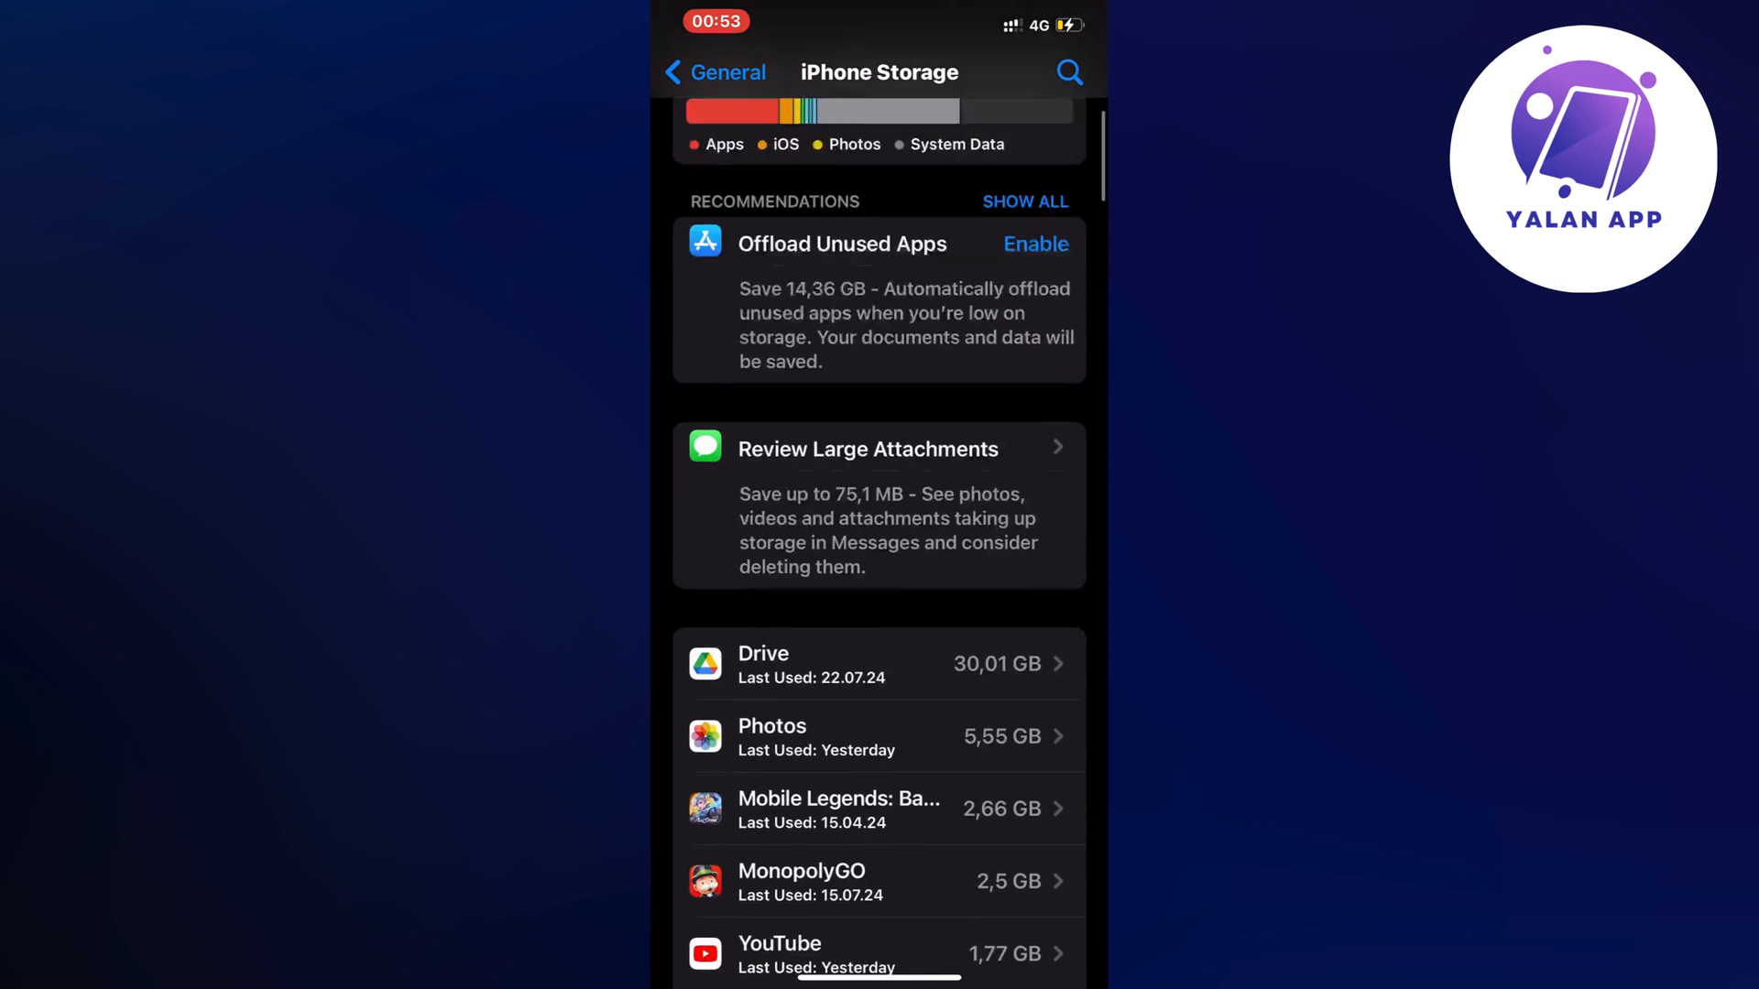
scroll("down", 3)
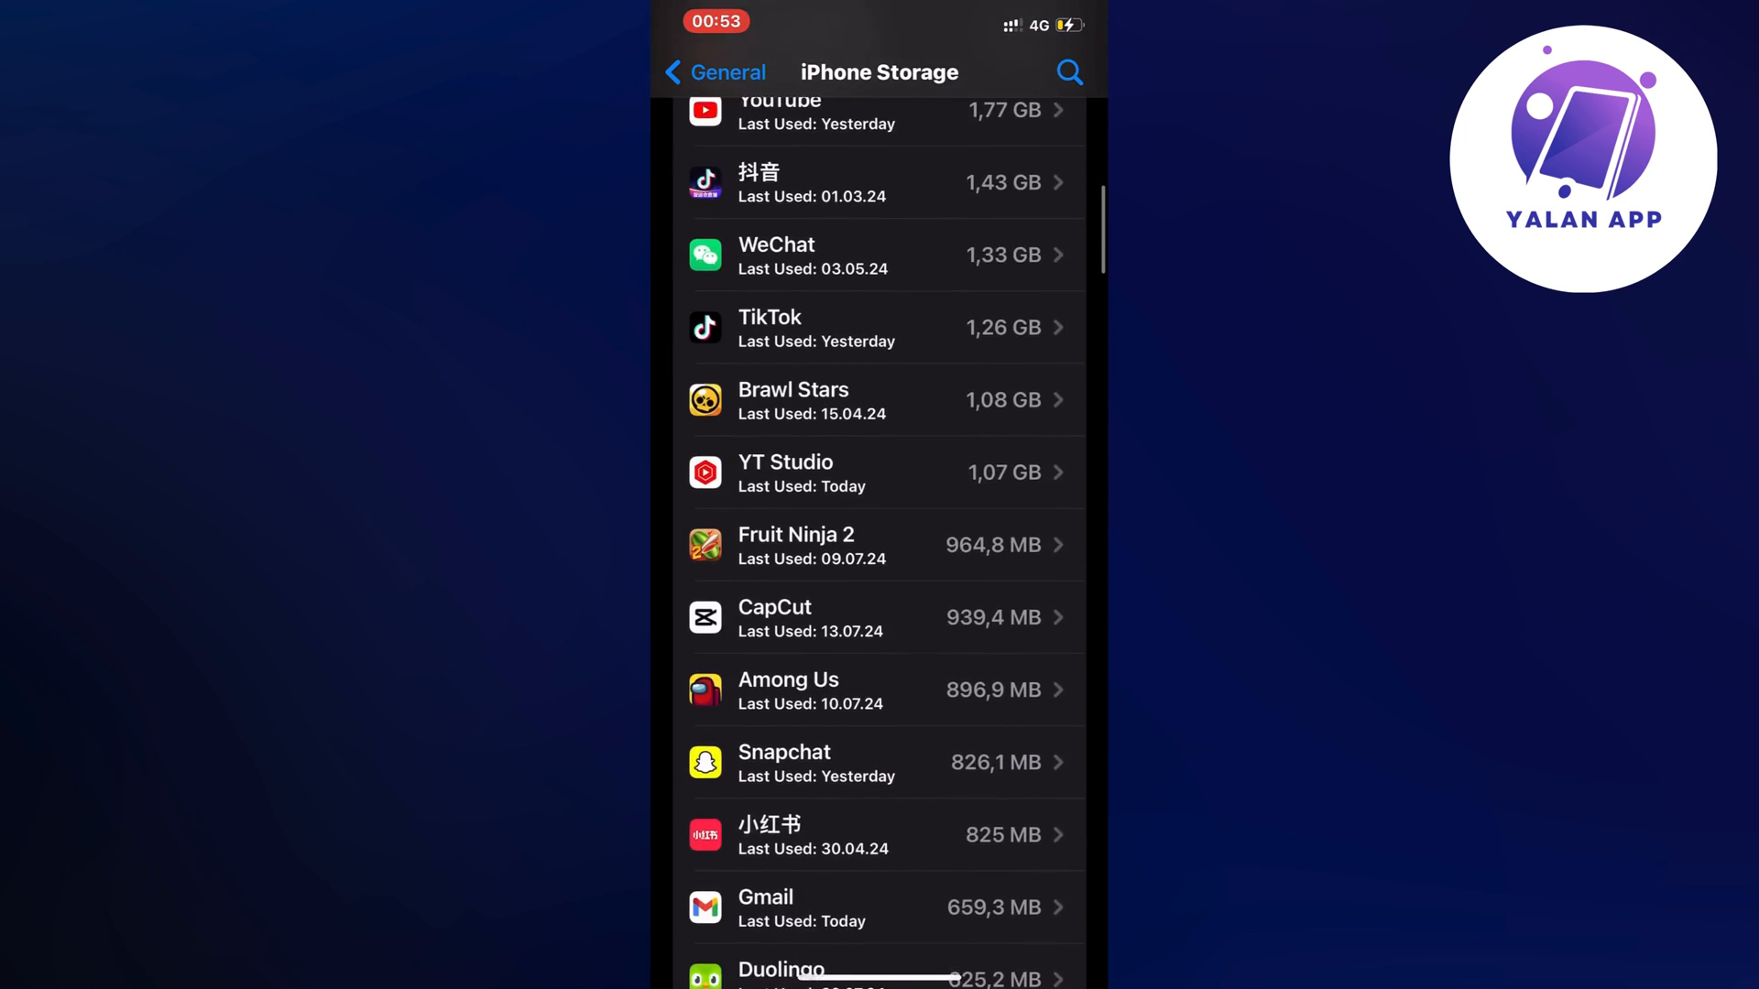
scroll("down", 3)
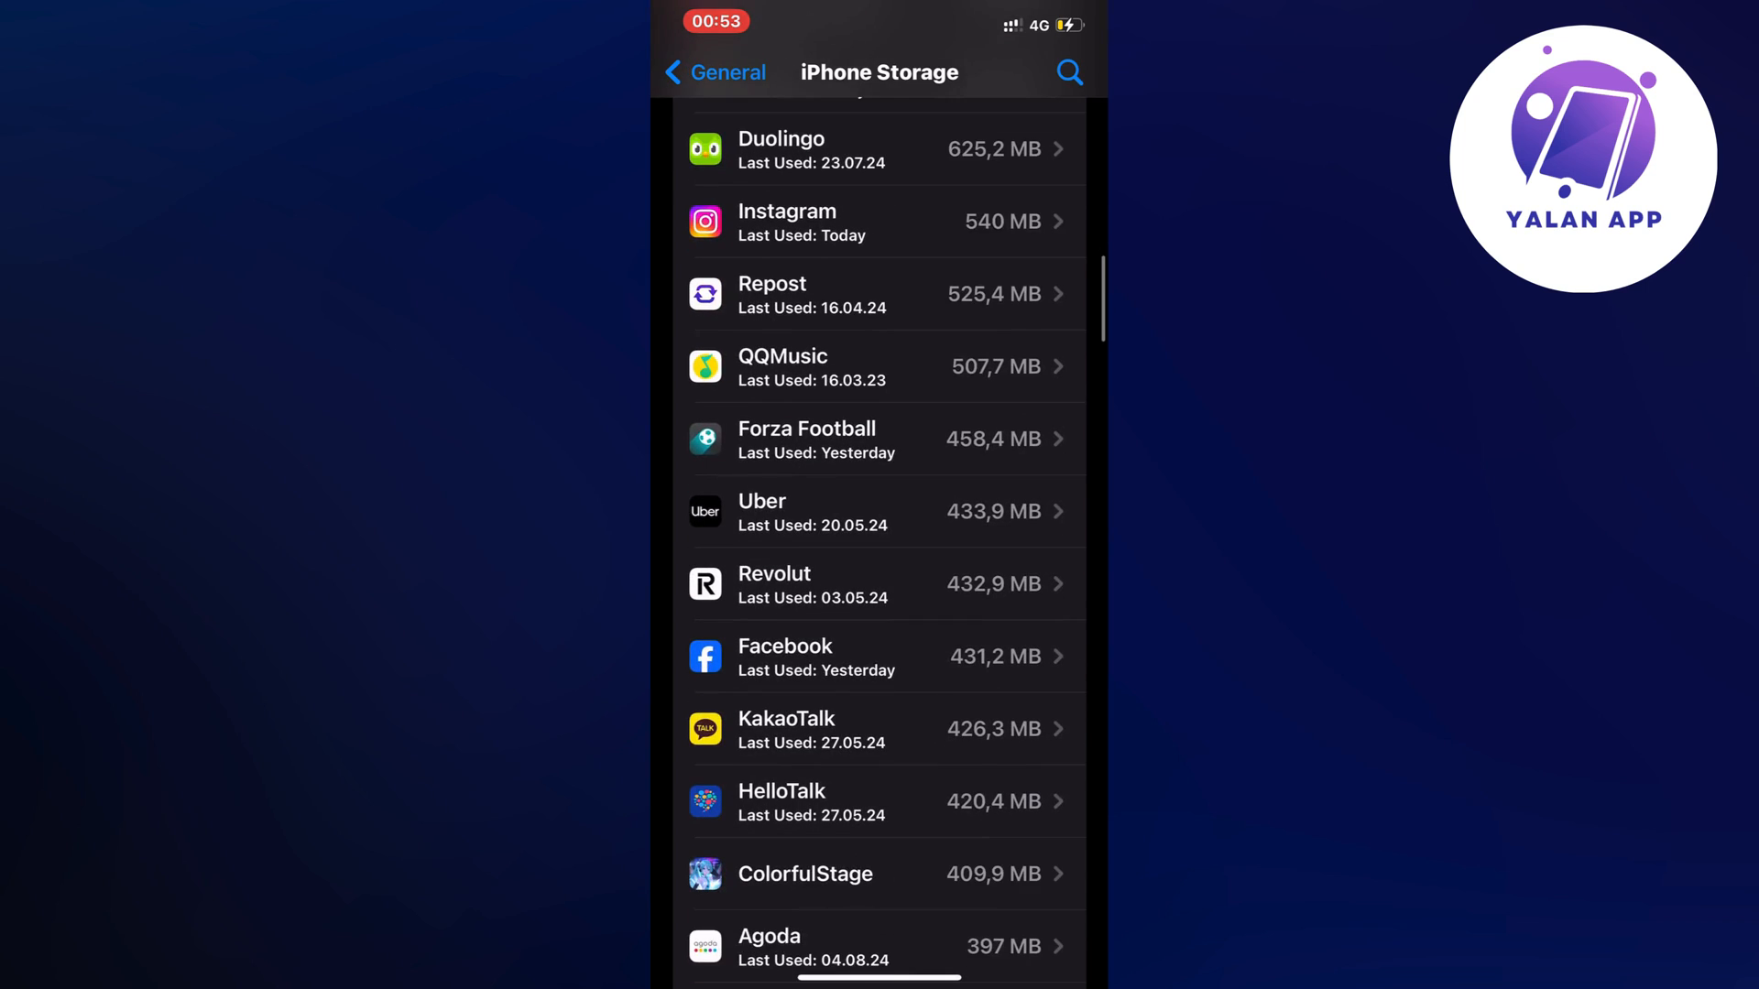
scroll("down", 3)
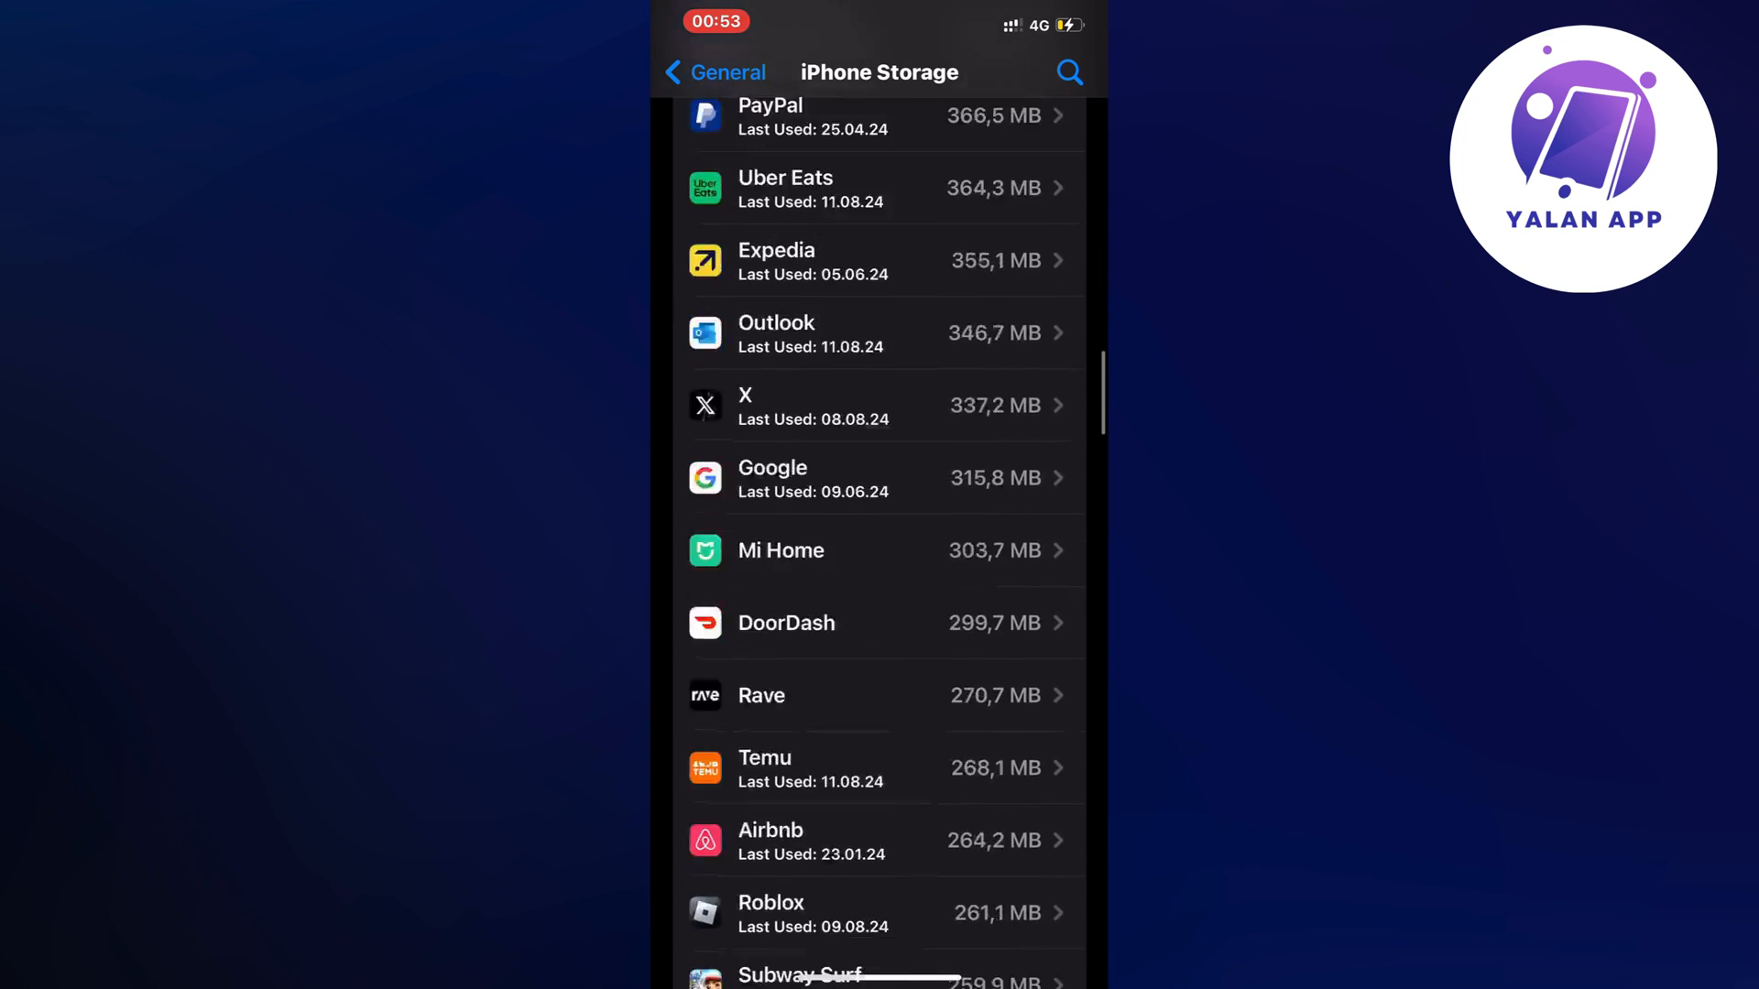
scroll("down", 3)
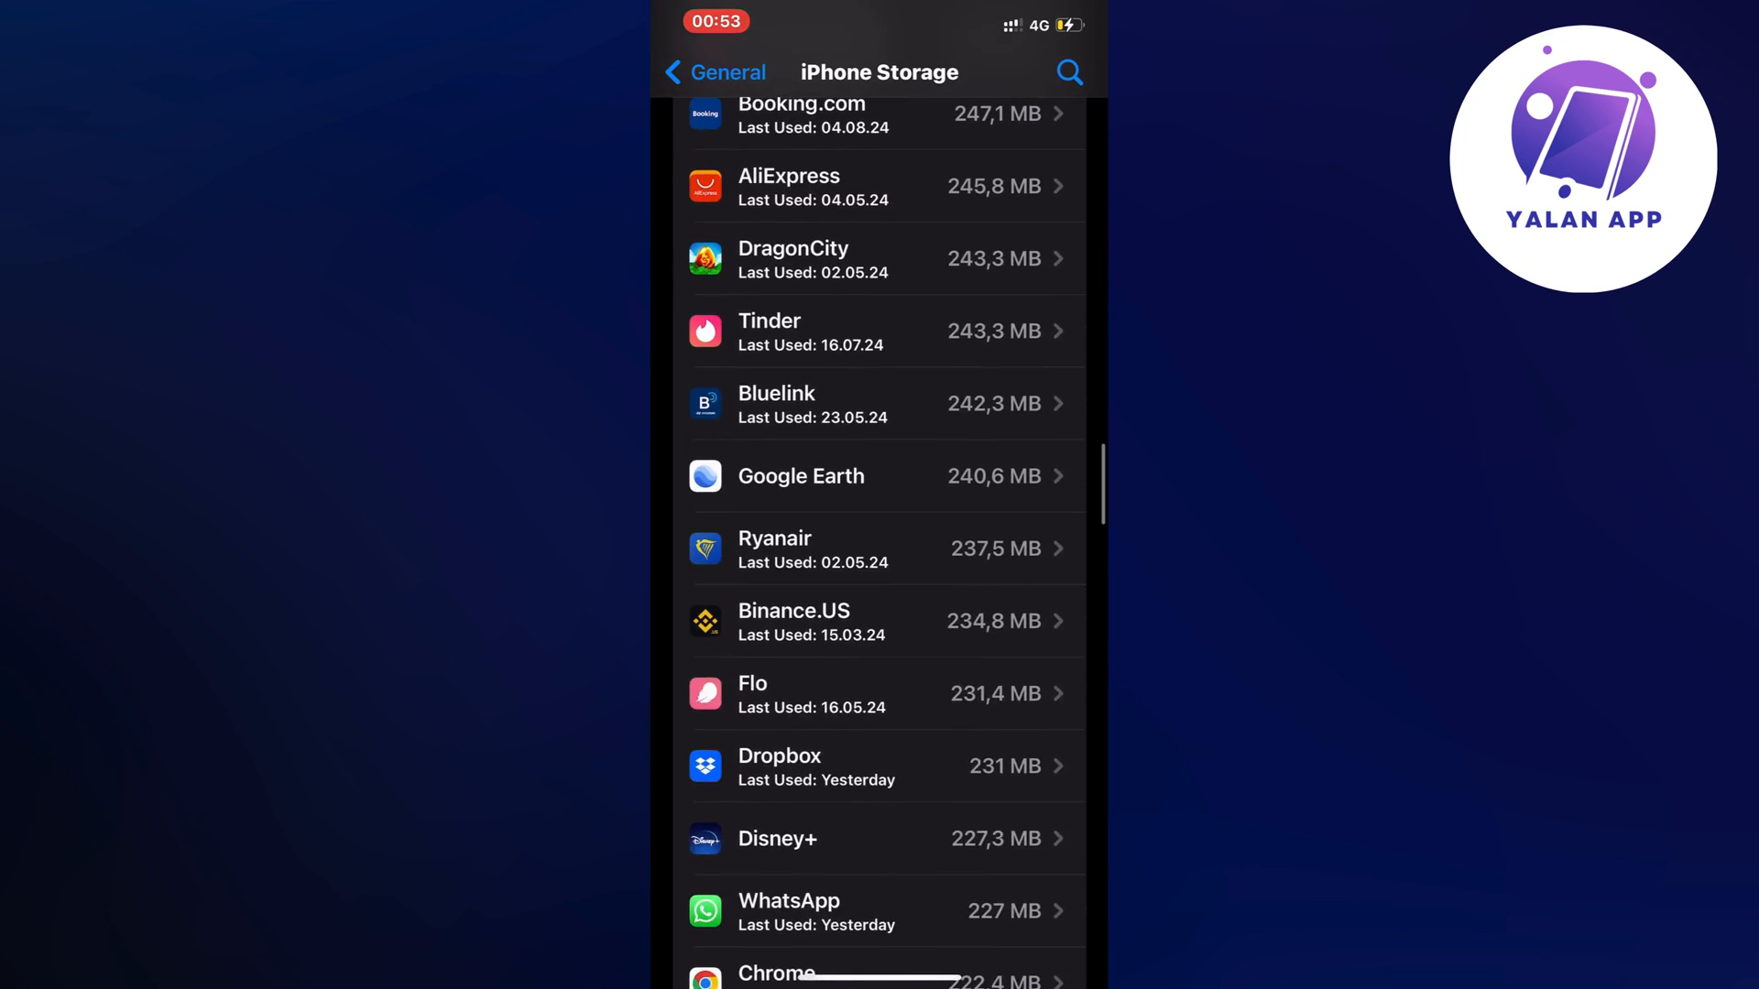
scroll("down", 3)
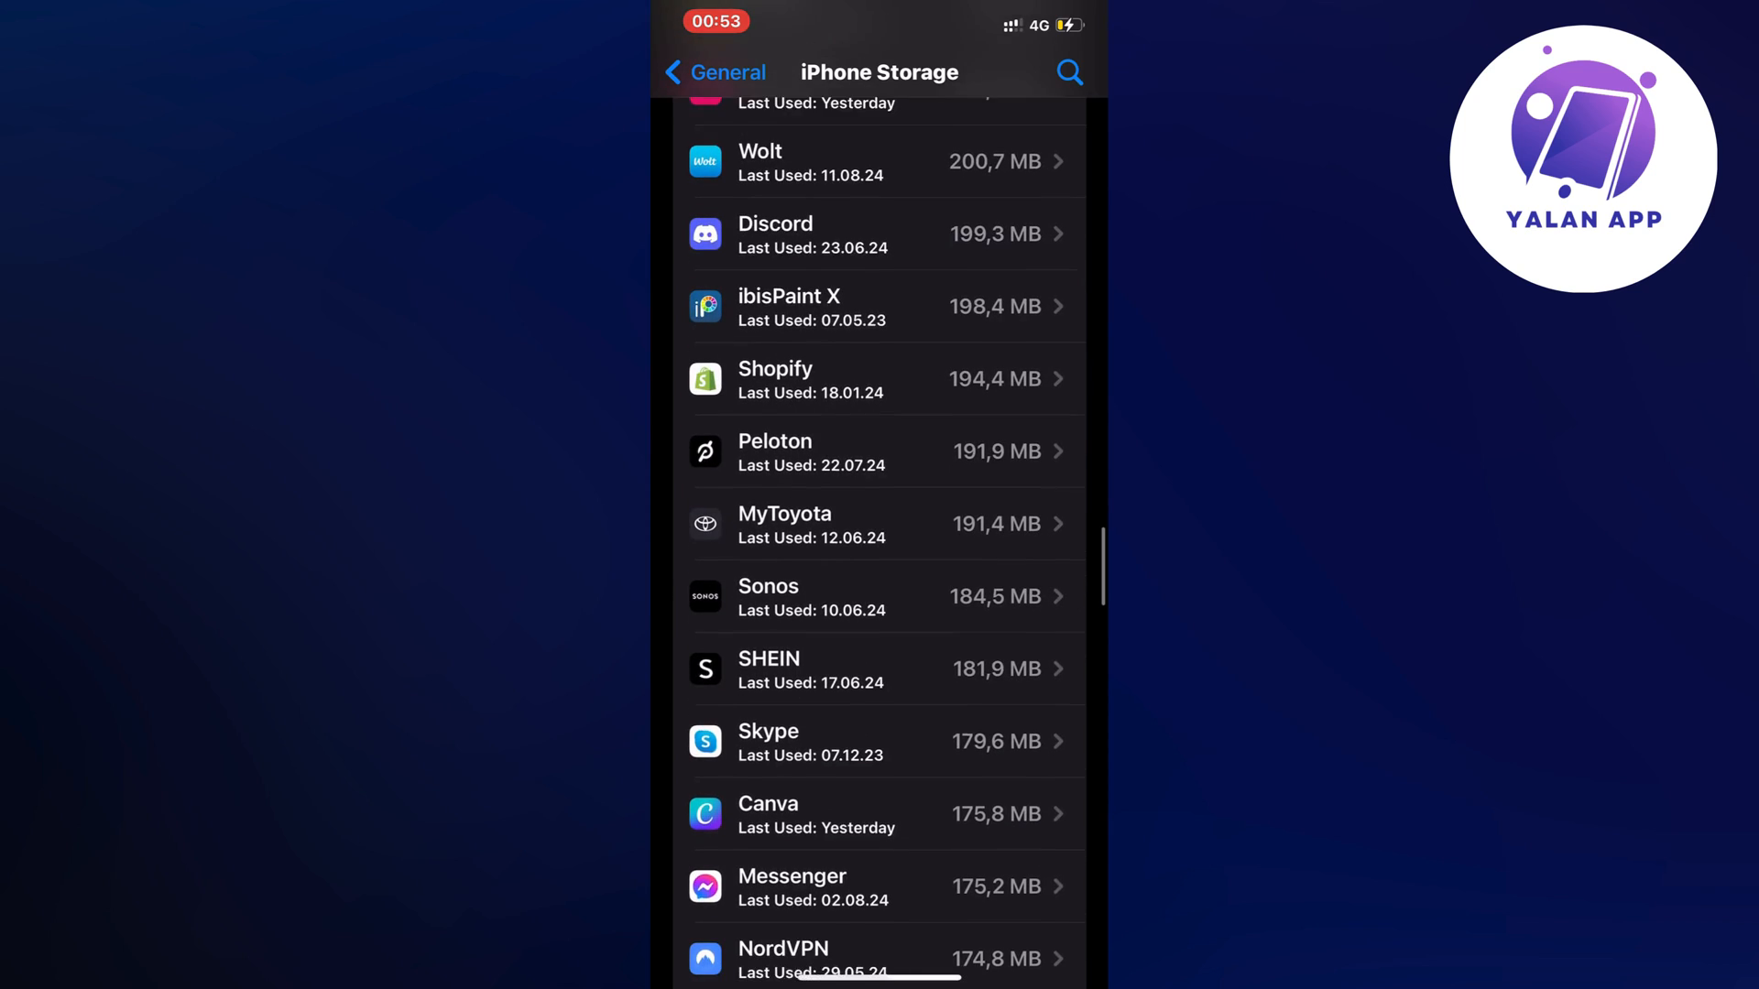
- Offload Messenger from its storage page, confirming while keeping documents and data
left_click(885, 887)
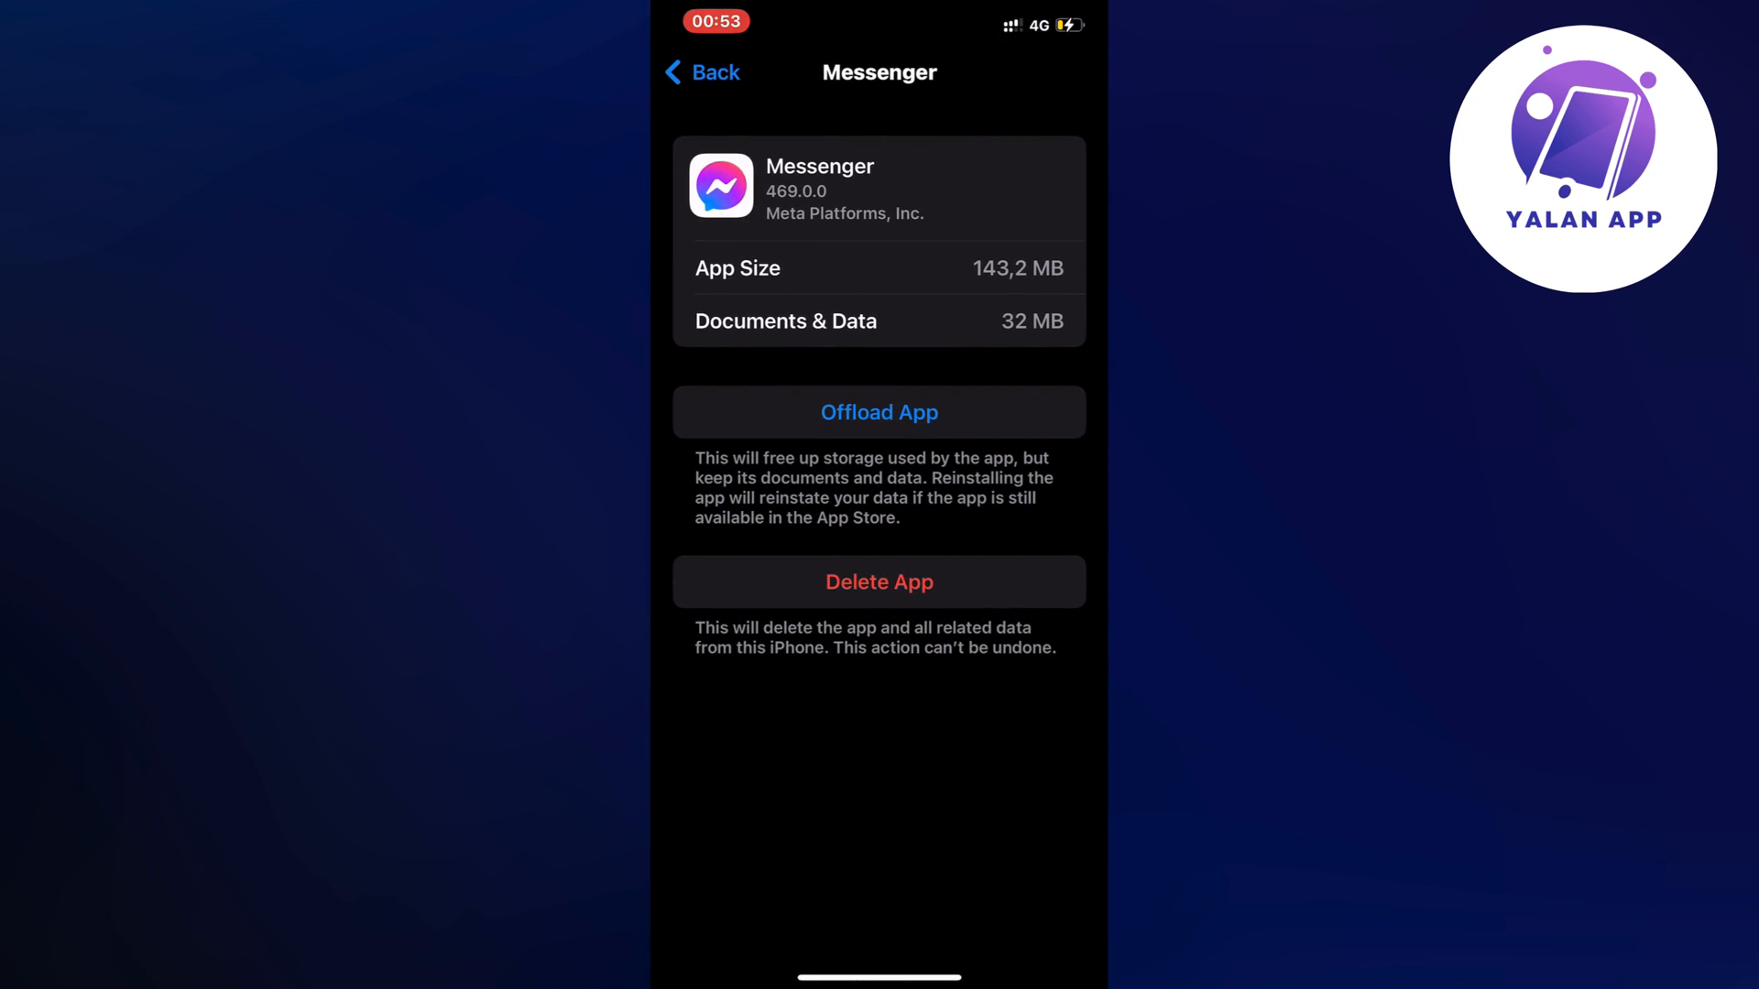
left_click(877, 412)
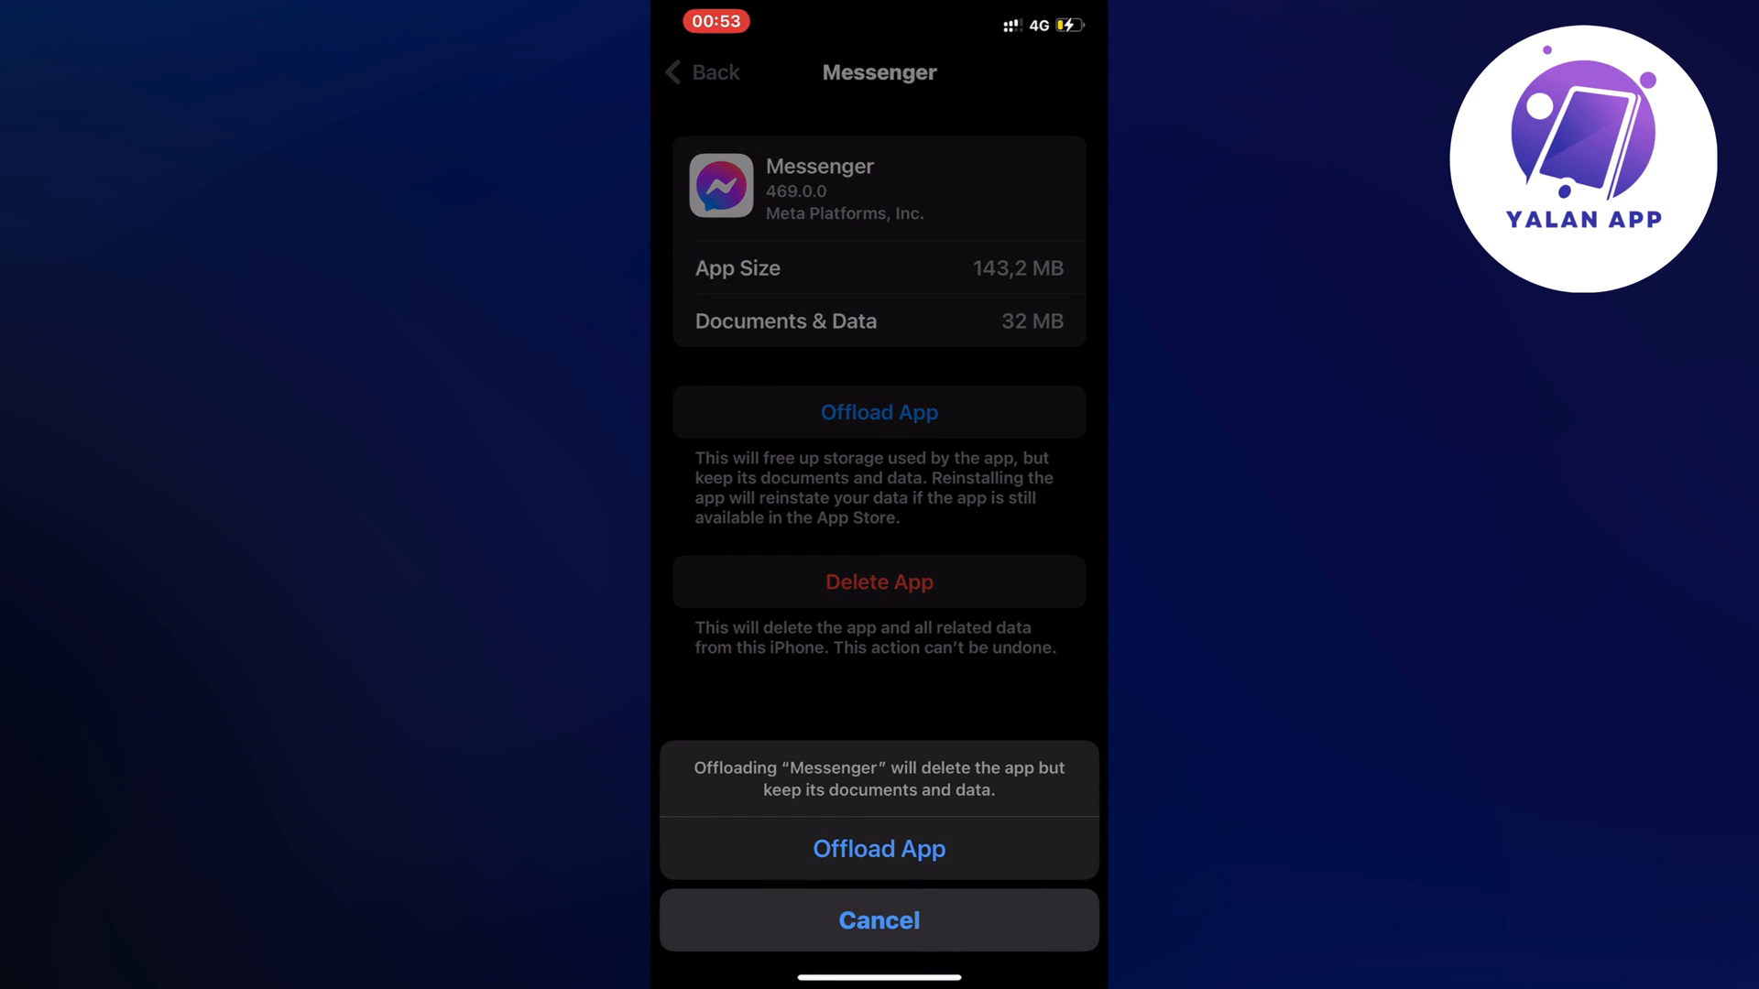
left_click(877, 848)
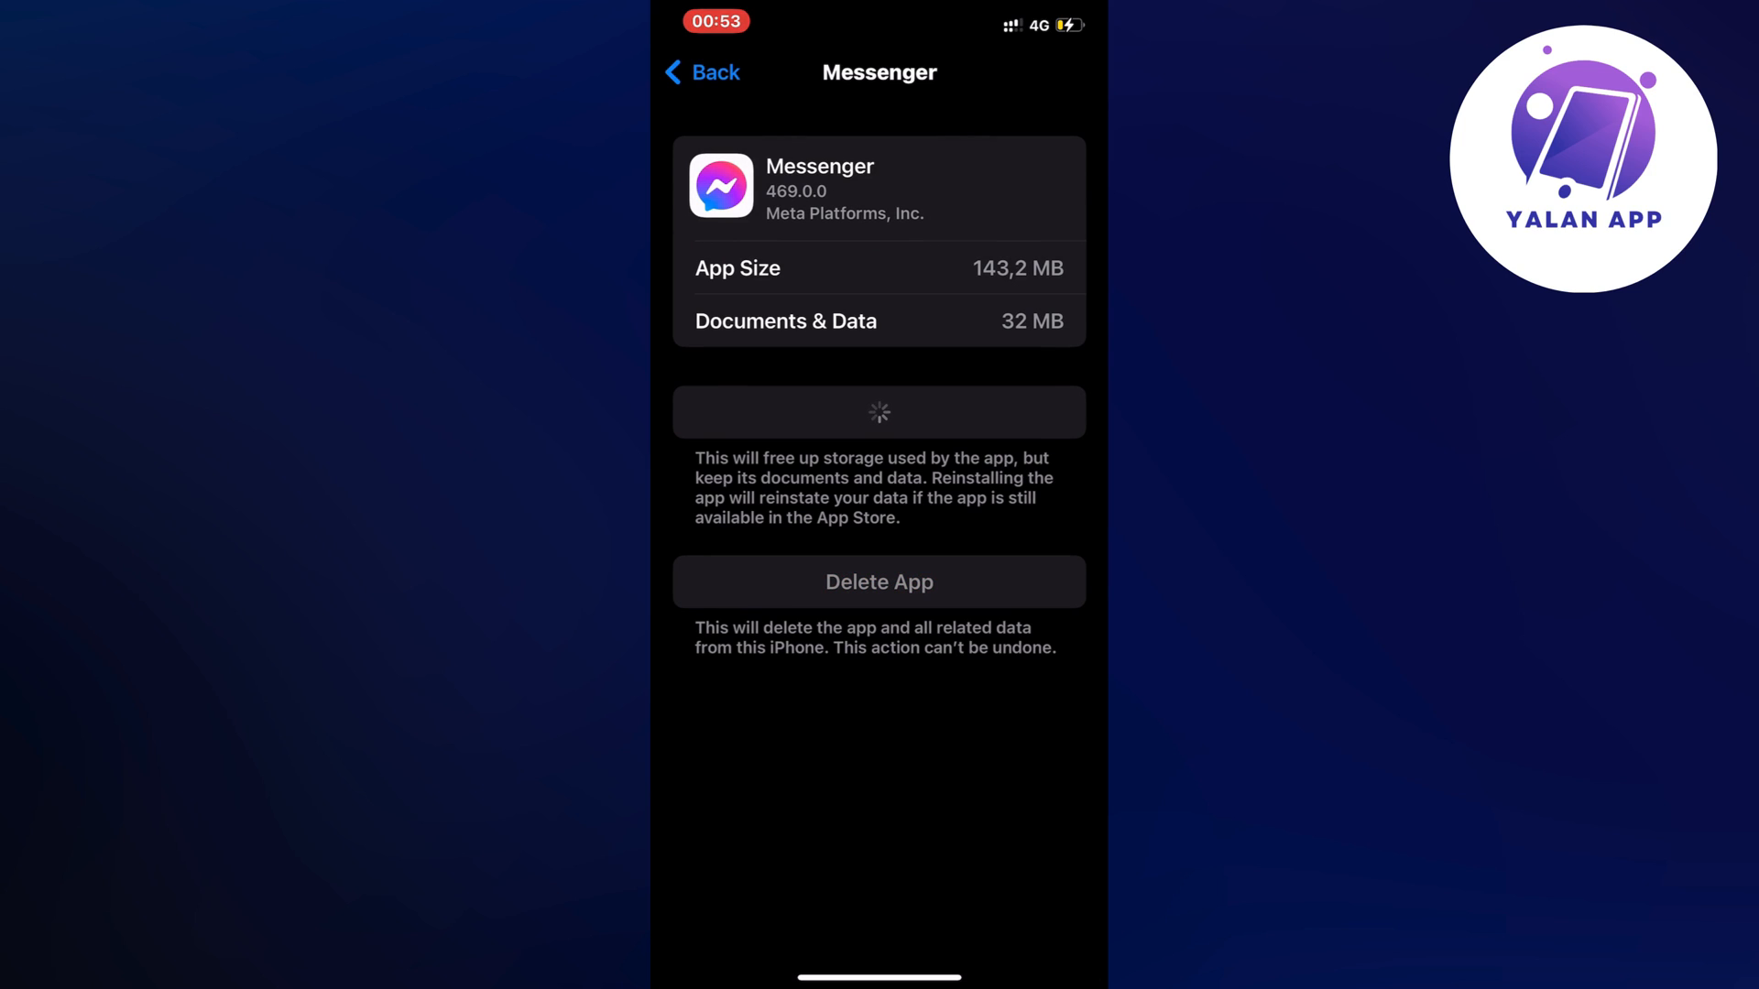
- Reinstall the offloaded Messenger app, which kept 32.4 MB of data
left_click(877, 412)
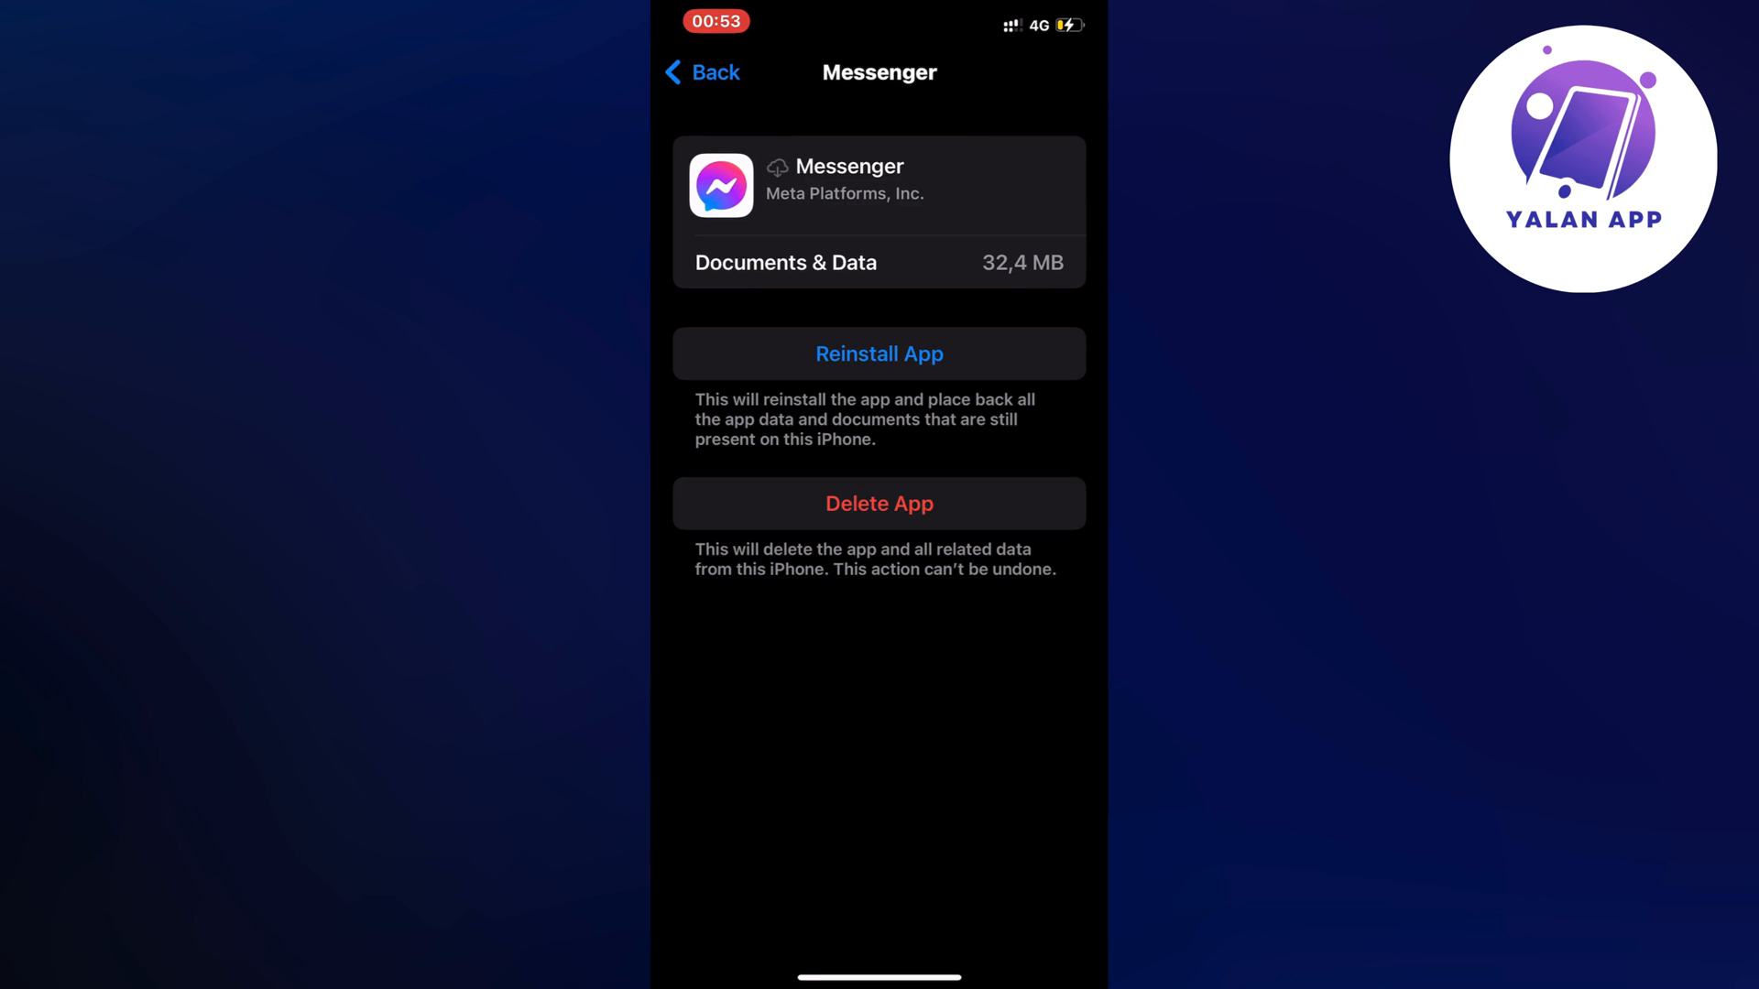
left_click(878, 353)
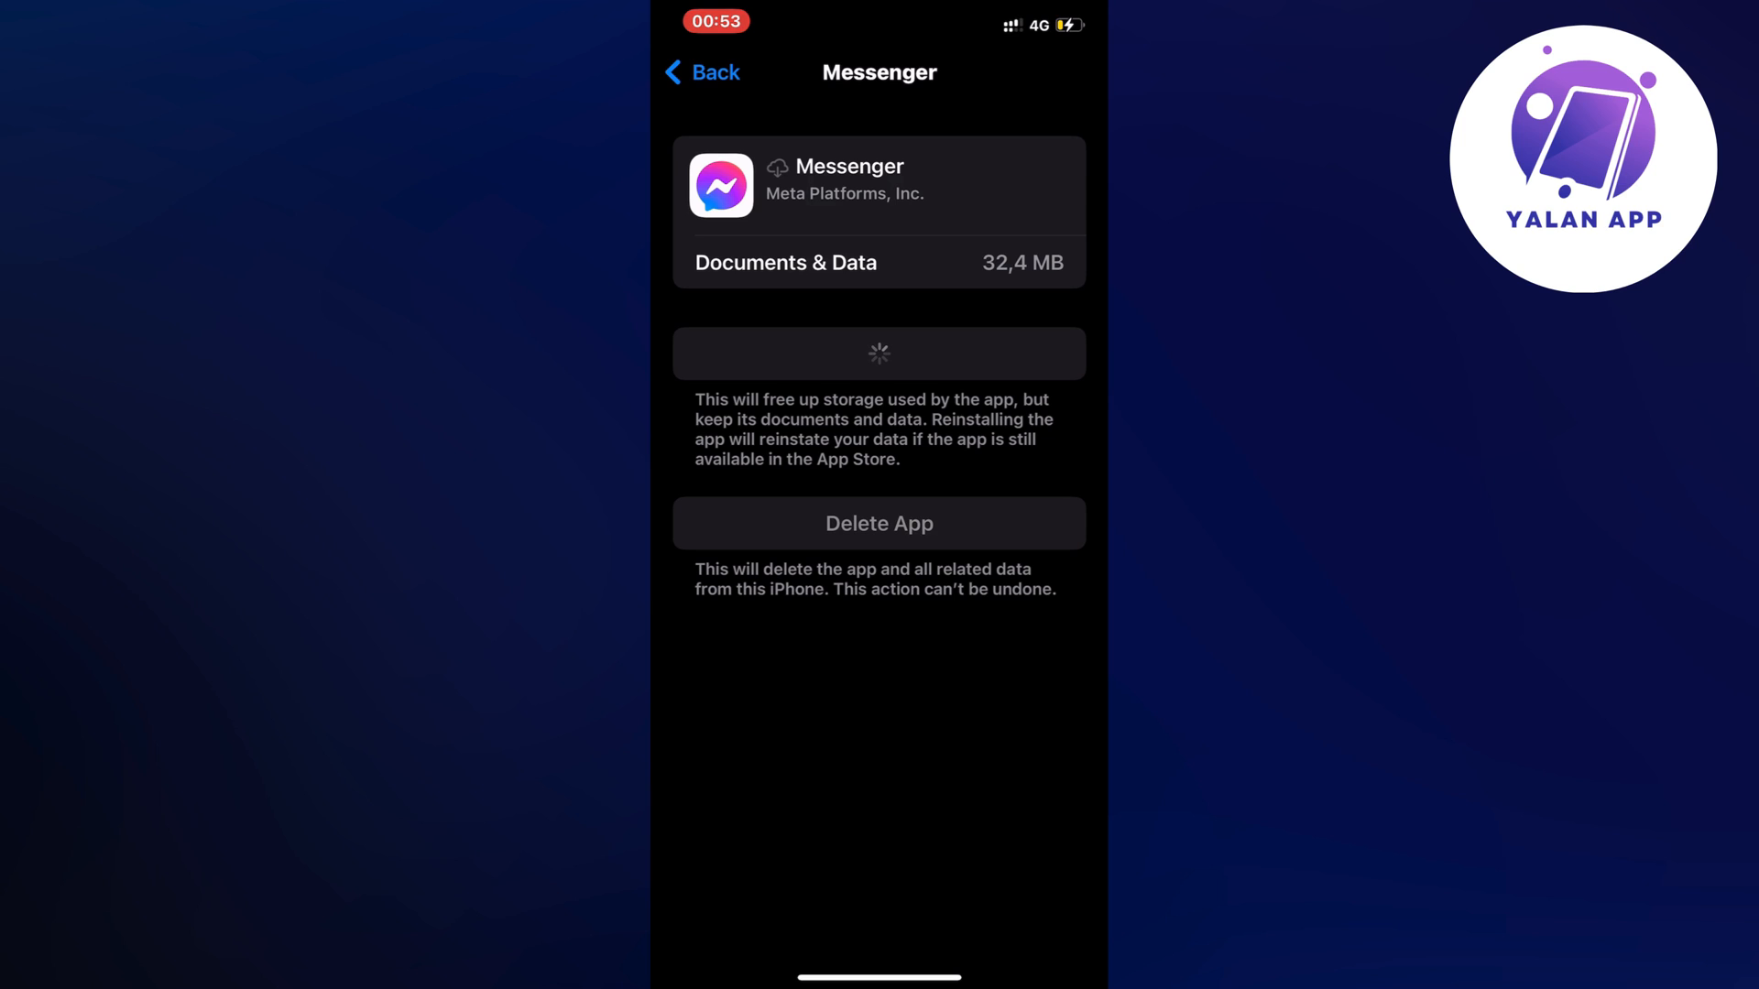